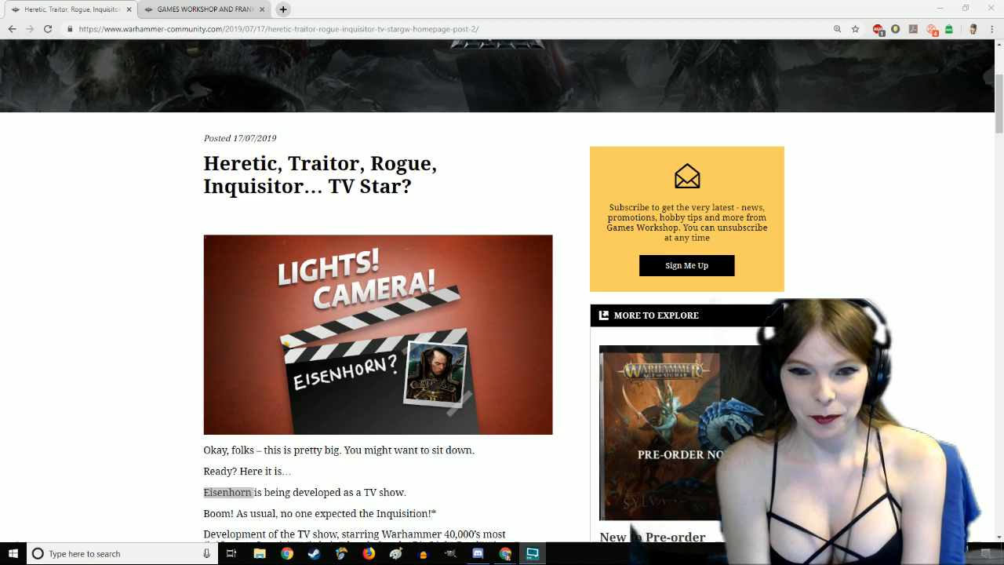
# Step: Scroll past the header and clapperboard image to the opening paragraphs and Big Light Productions mention
pyautogui.scroll(-3)
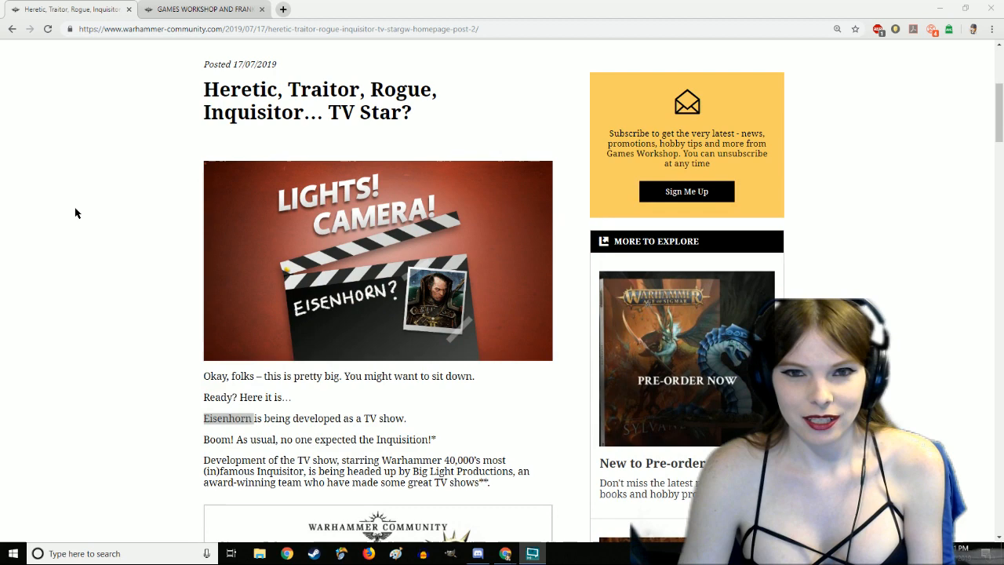
pyautogui.scroll(-3)
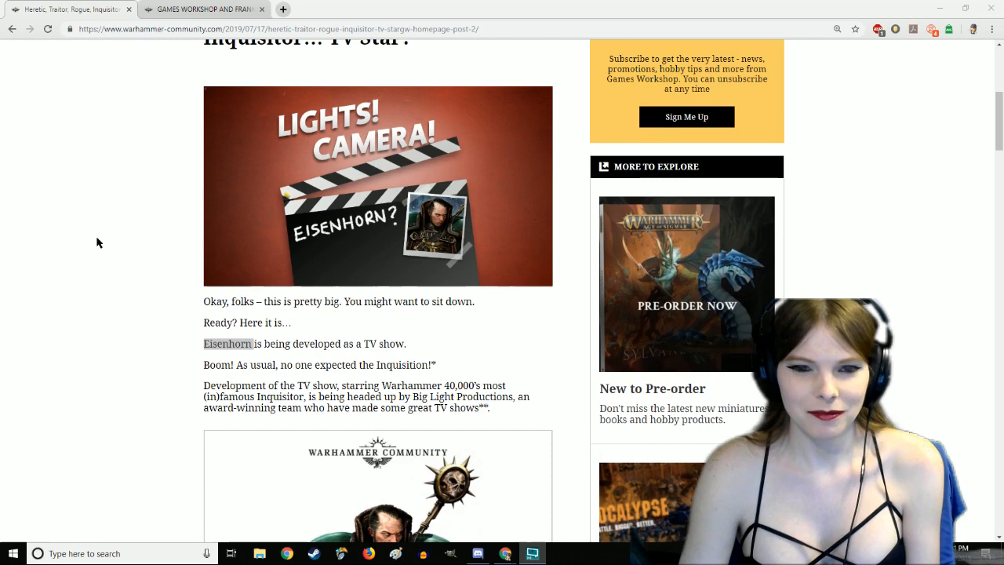
pyautogui.scroll(-3)
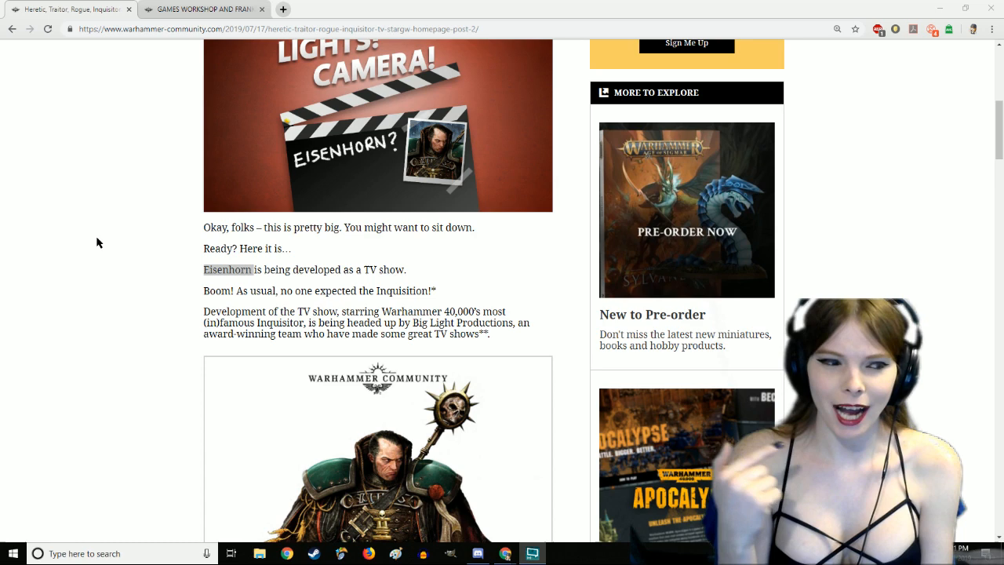
pyautogui.scroll(-3)
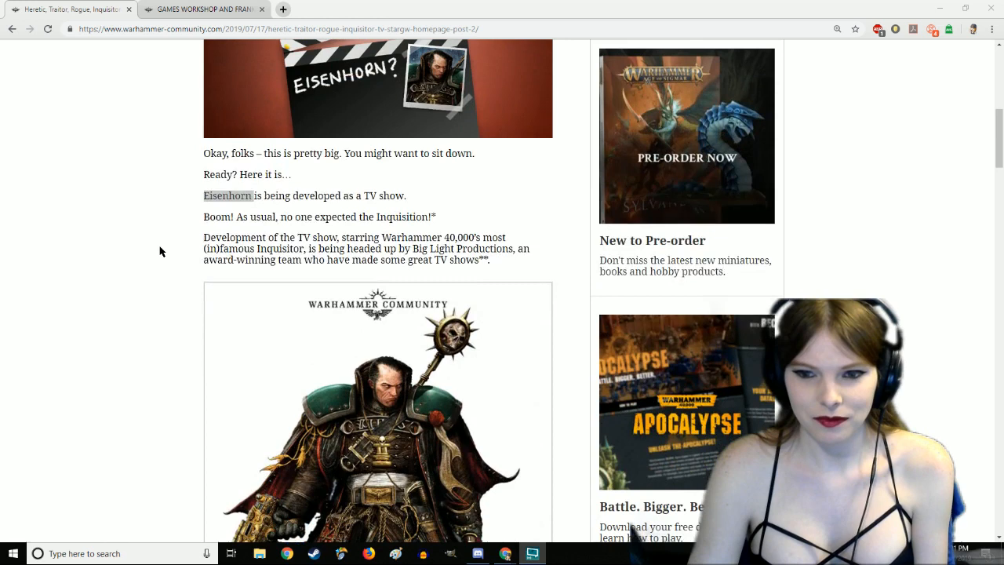
# Step: Scroll past the Eisenhorn artwork to the 'What does in development mean?' heading and infographic
pyautogui.scroll(-3)
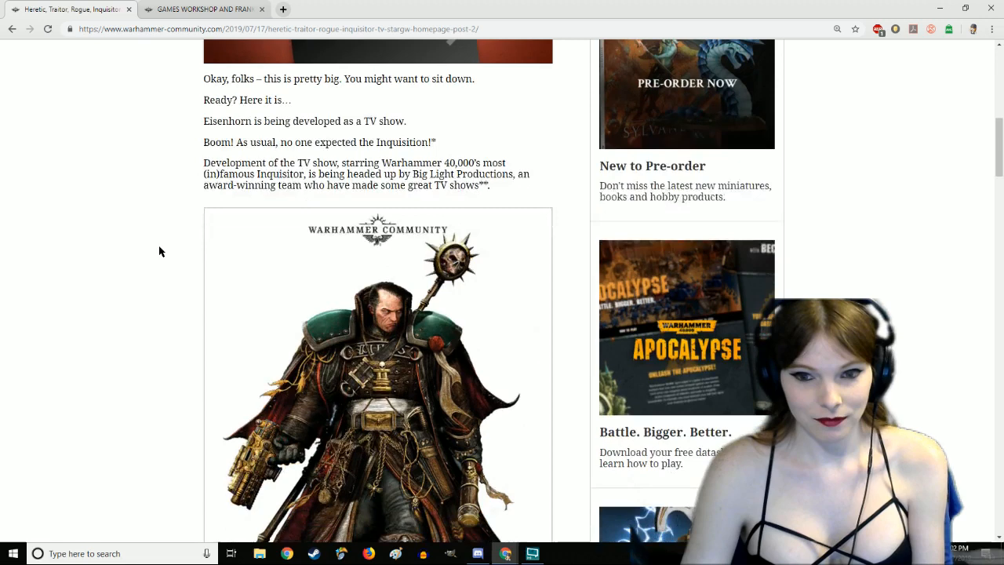
pyautogui.scroll(-3)
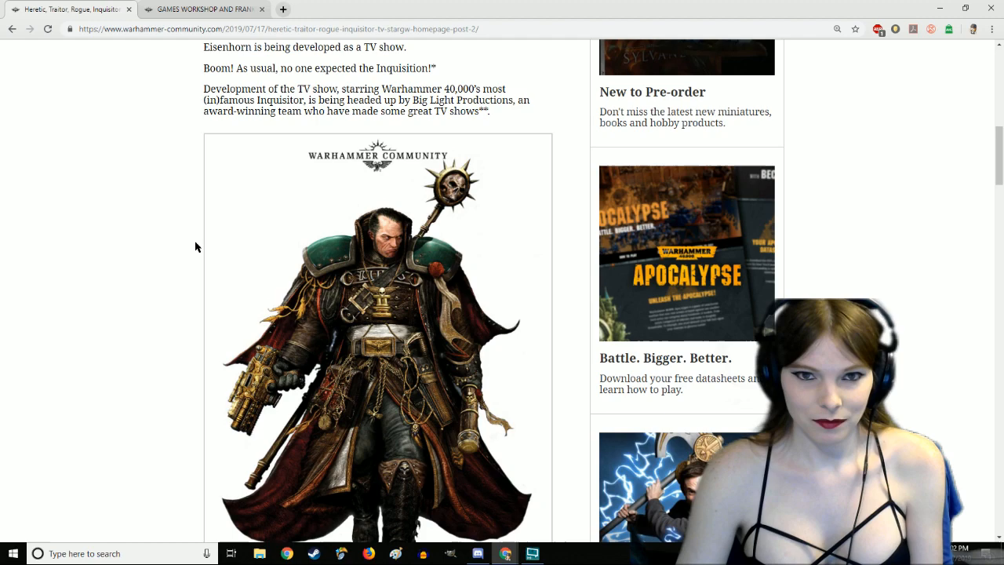
pyautogui.scroll(-3)
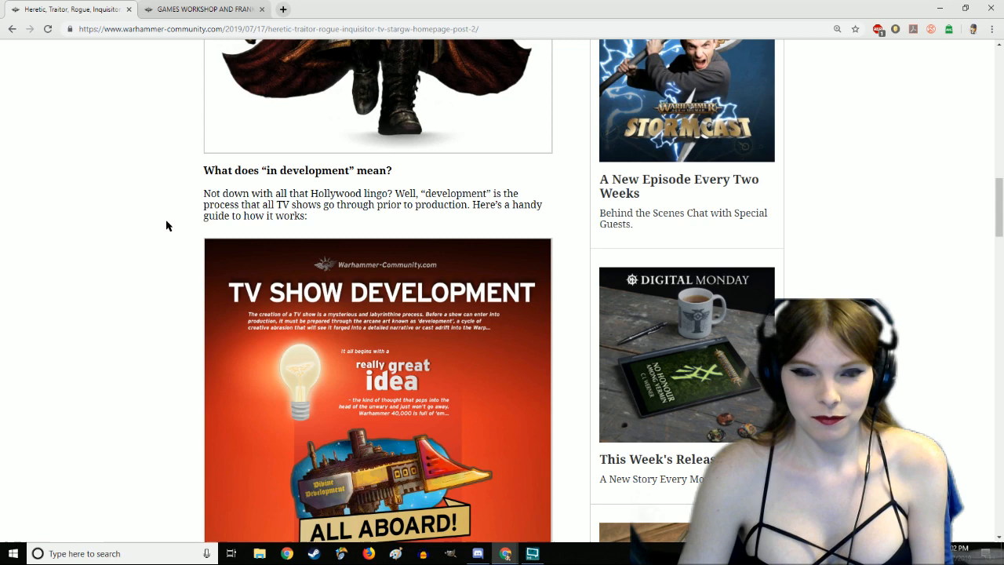
# Step: Scroll through the script writing and 'Into the Breach!' infographic stages to the Dan Abnett novels paragraph
pyautogui.scroll(-3)
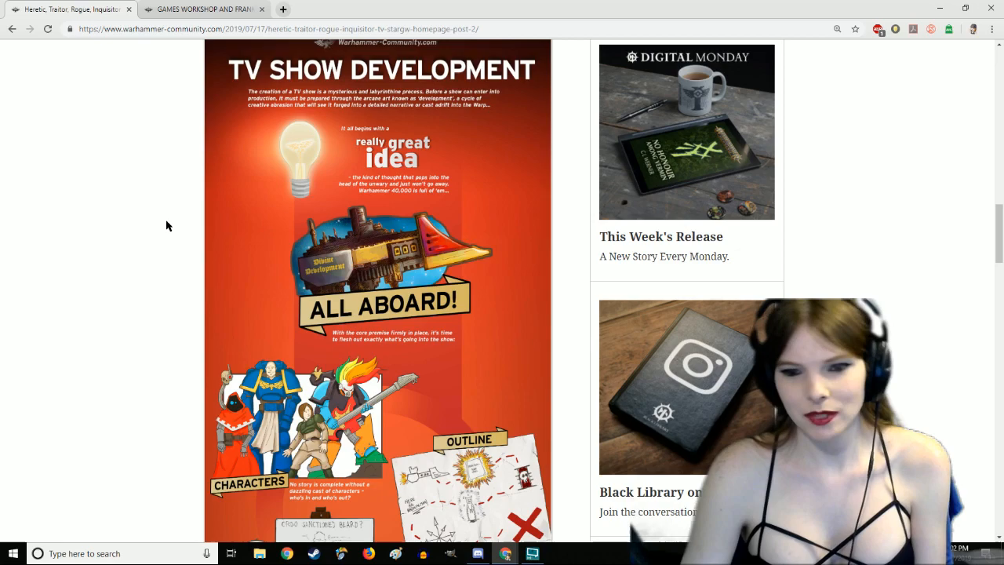
pyautogui.scroll(-3)
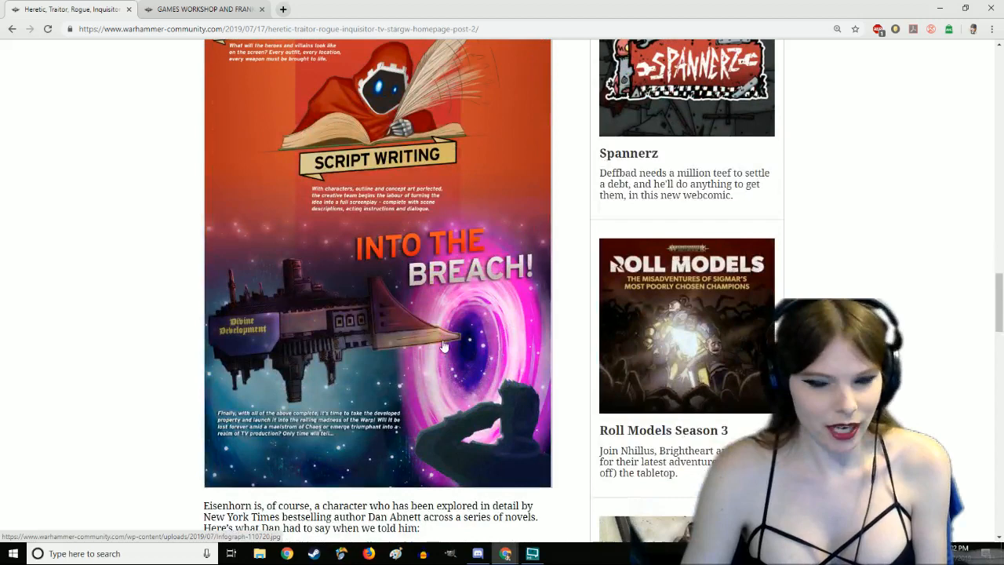
pyautogui.scroll(-3)
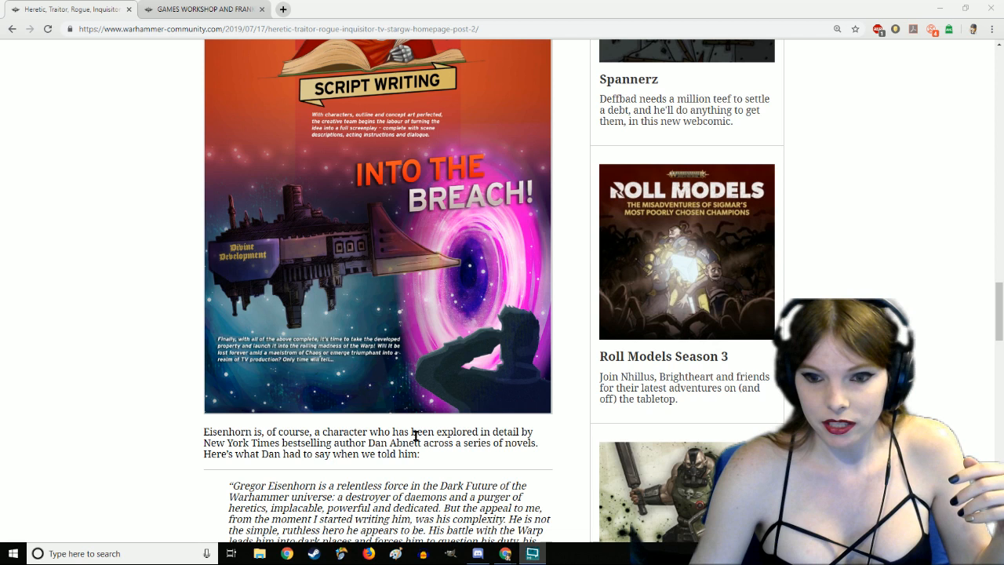
pyautogui.moveTo(463, 458)
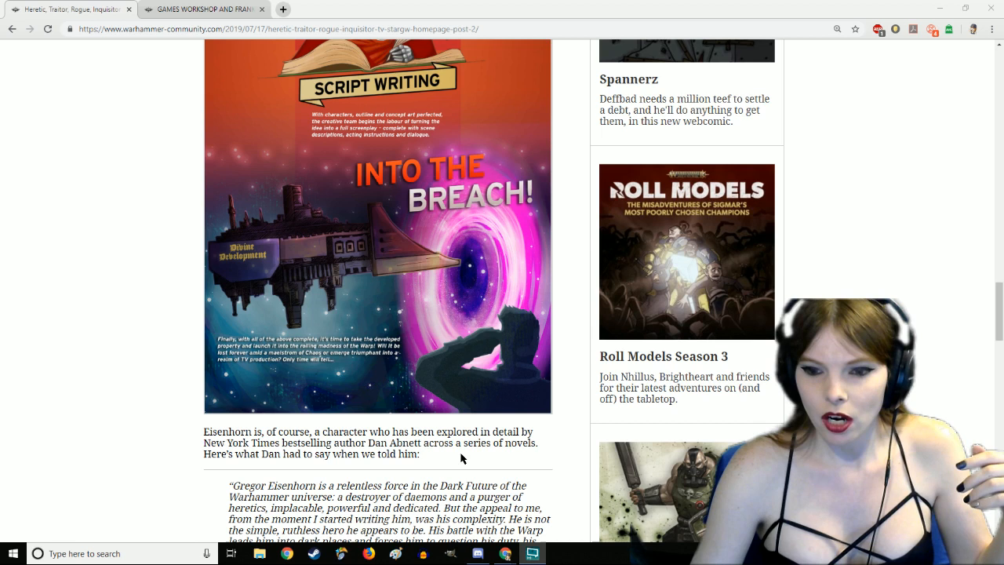
pyautogui.moveTo(404, 467)
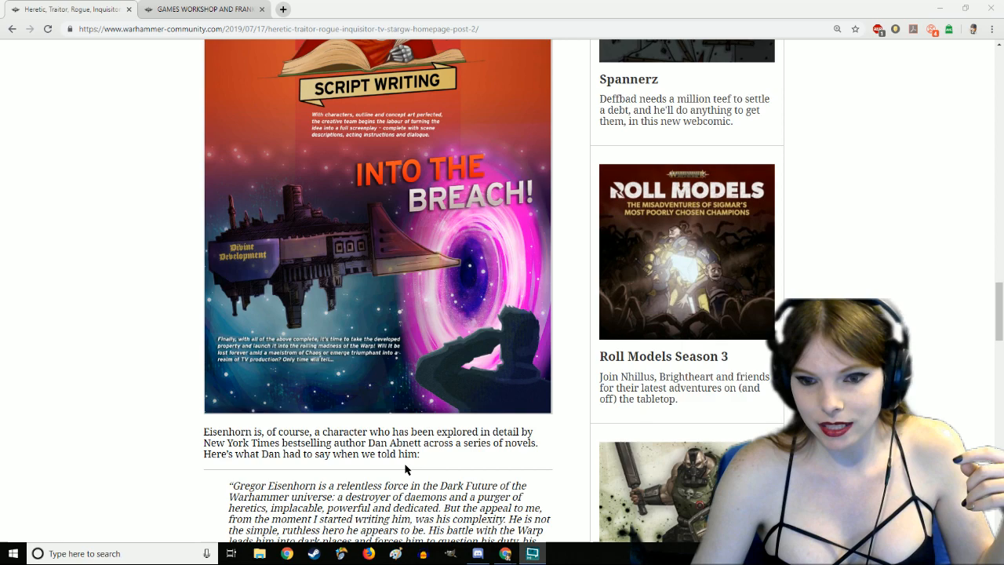
# Step: Scroll to Dan Abnett's quote describing Gregor Eisenhorn as a relentless force in the Dark Future
pyautogui.scroll(-3)
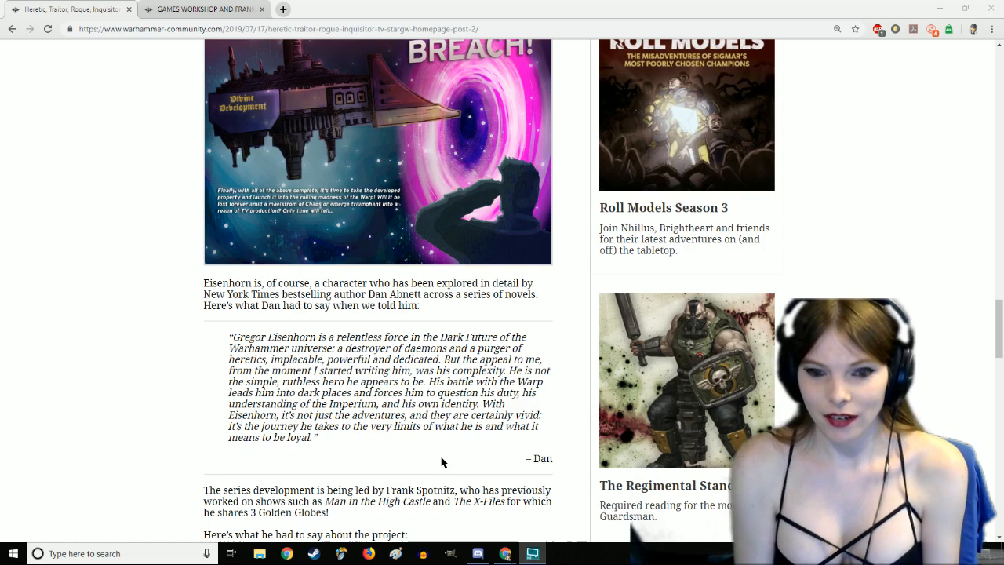
# Step: Scroll to Frank Spotnitz's quote about bringing Warhammer 40,000 to television
pyautogui.scroll(-3)
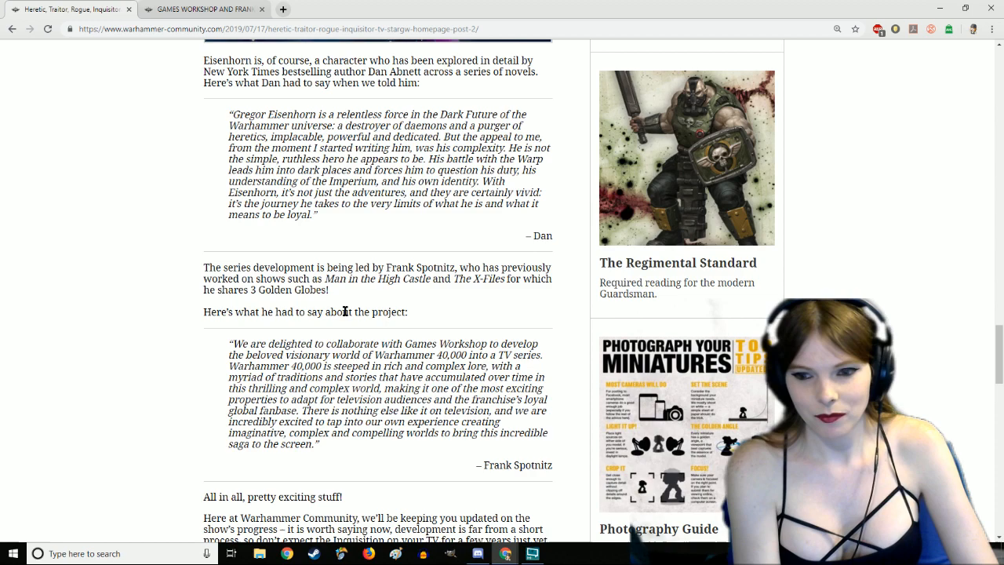
# Step: Scroll through the 'All in all, pretty exciting stuff!' closing paragraphs down to the Eisenhorn model image
pyautogui.scroll(-3)
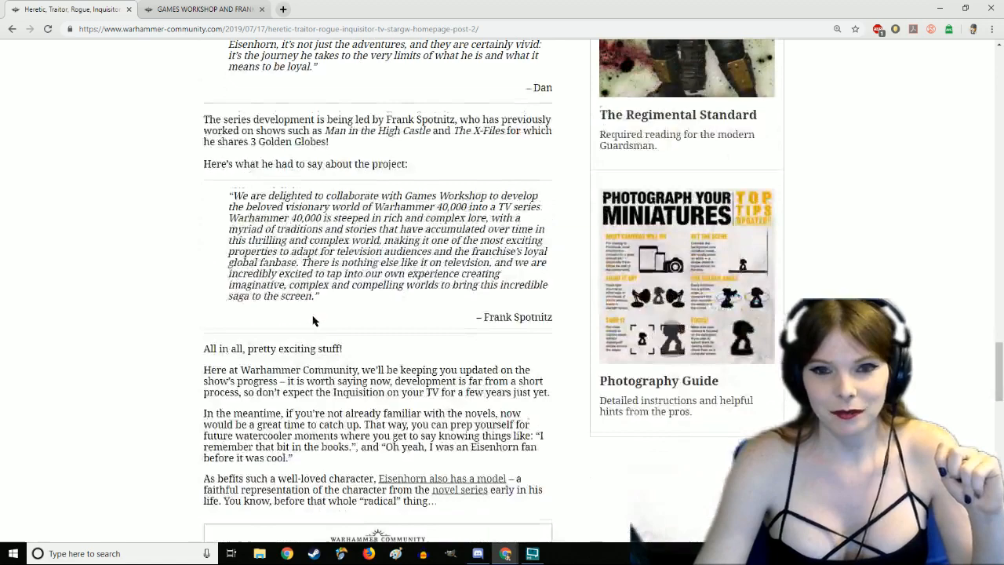
pyautogui.scroll(-3)
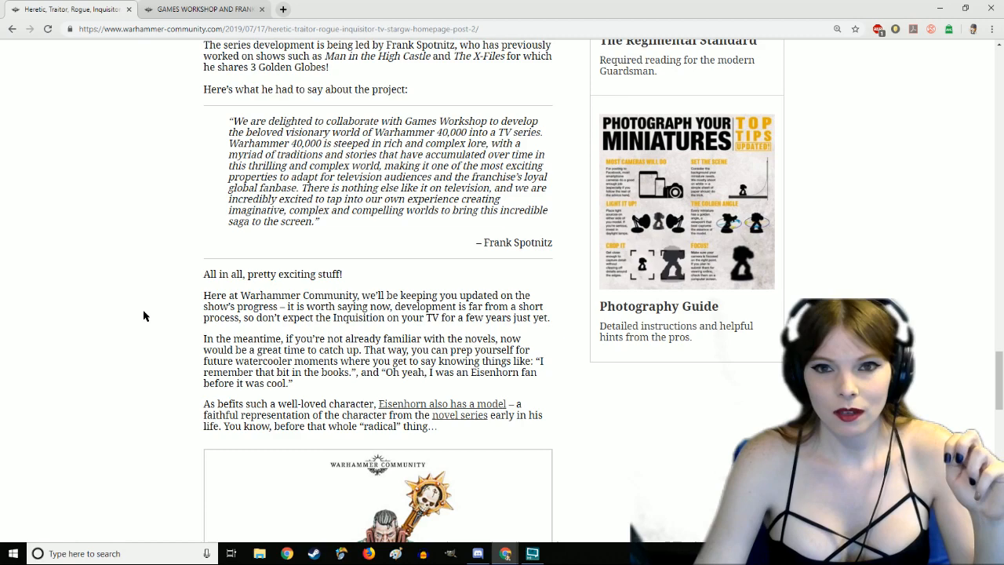
pyautogui.scroll(-3)
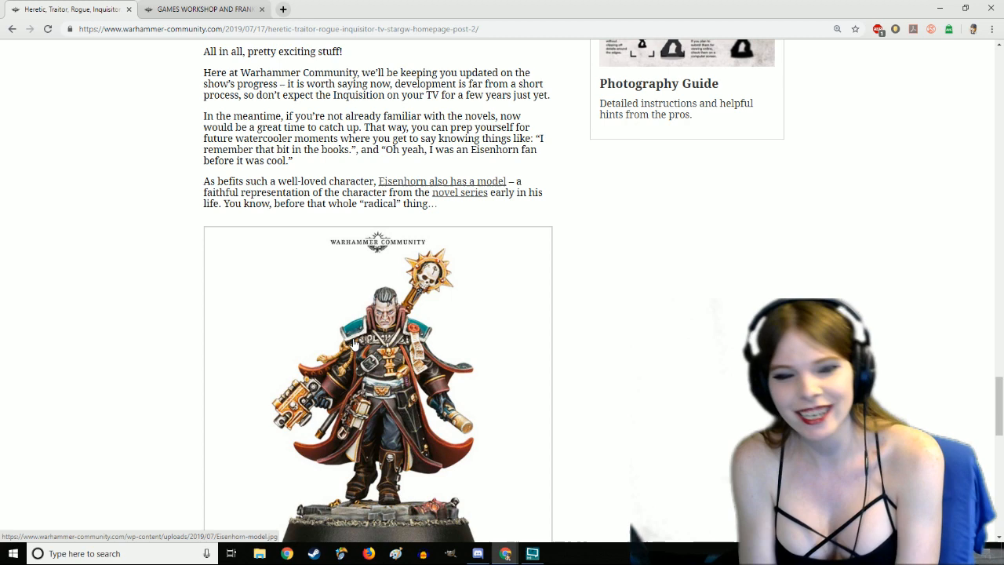
pyautogui.scroll(-3)
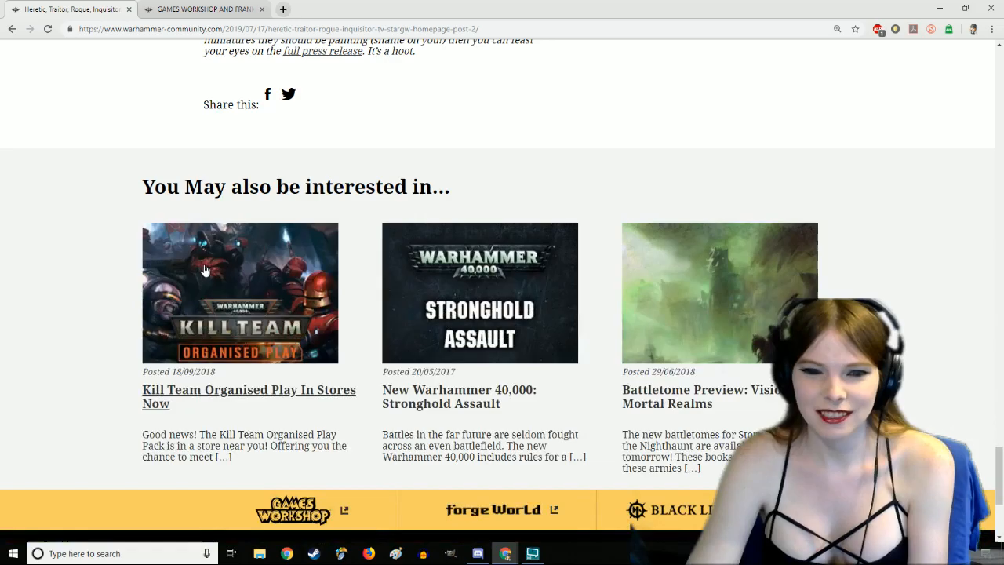
pyautogui.scroll(3)
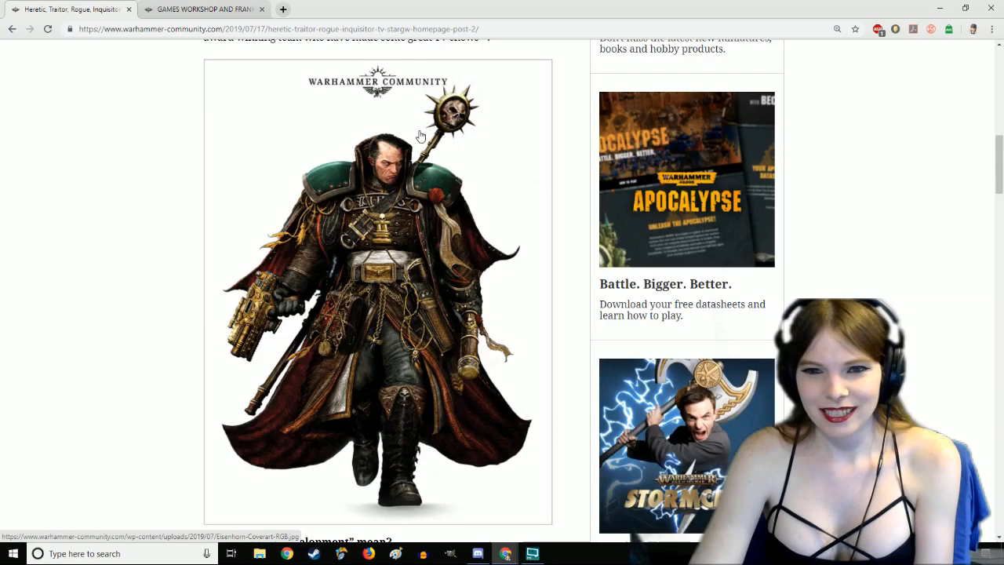
pyautogui.scroll(-3)
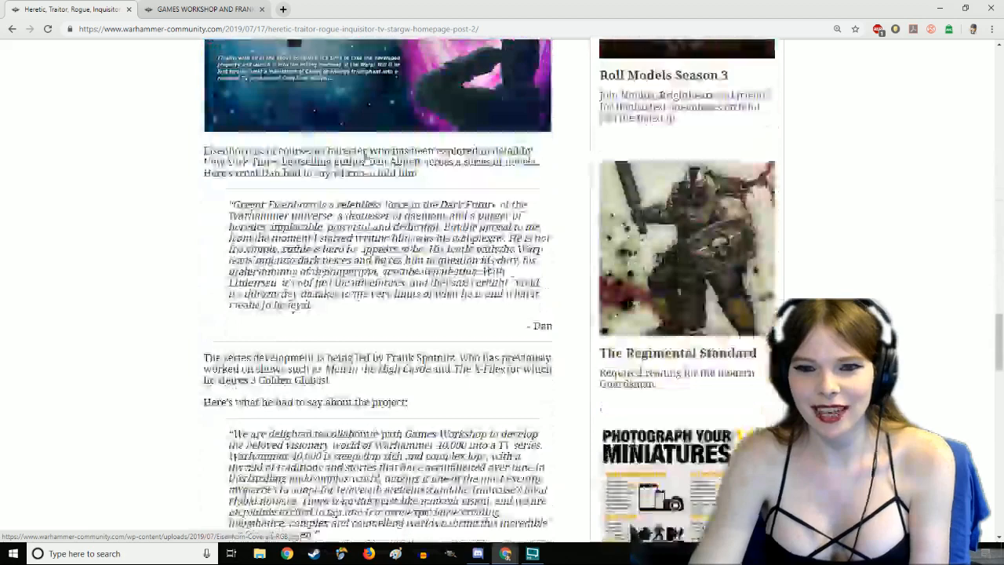
pyautogui.scroll(-3)
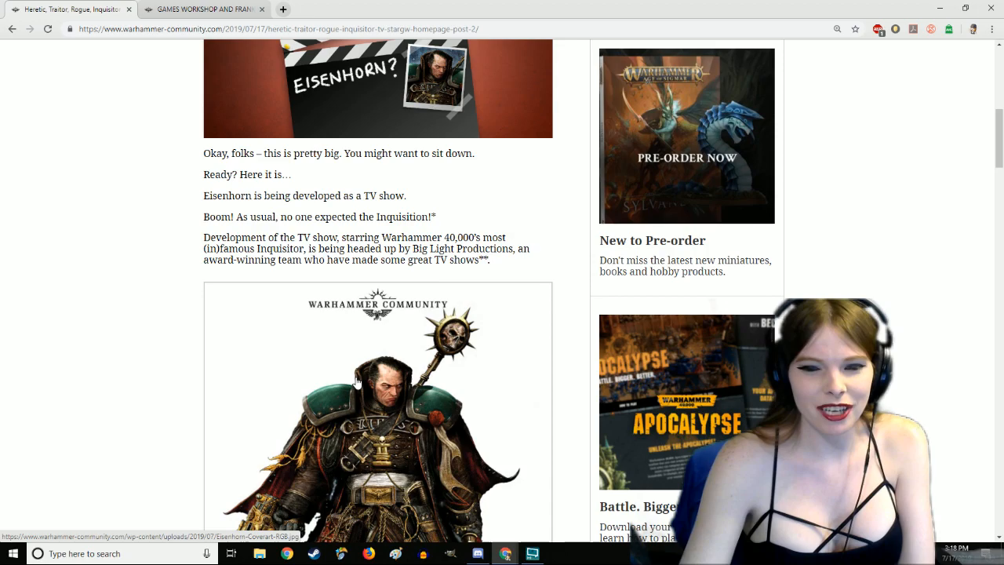
pyautogui.scroll(-3)
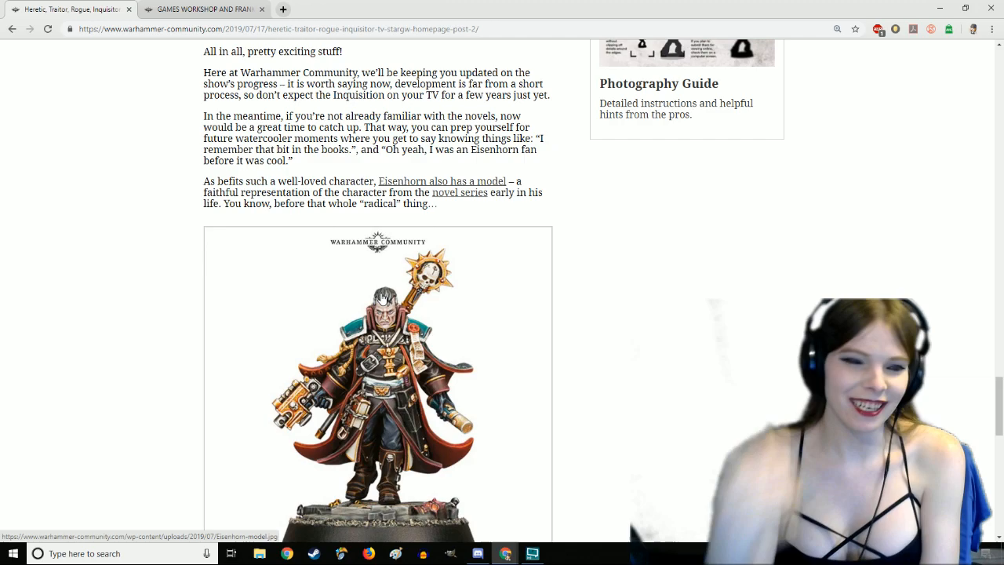
pyautogui.scroll(3)
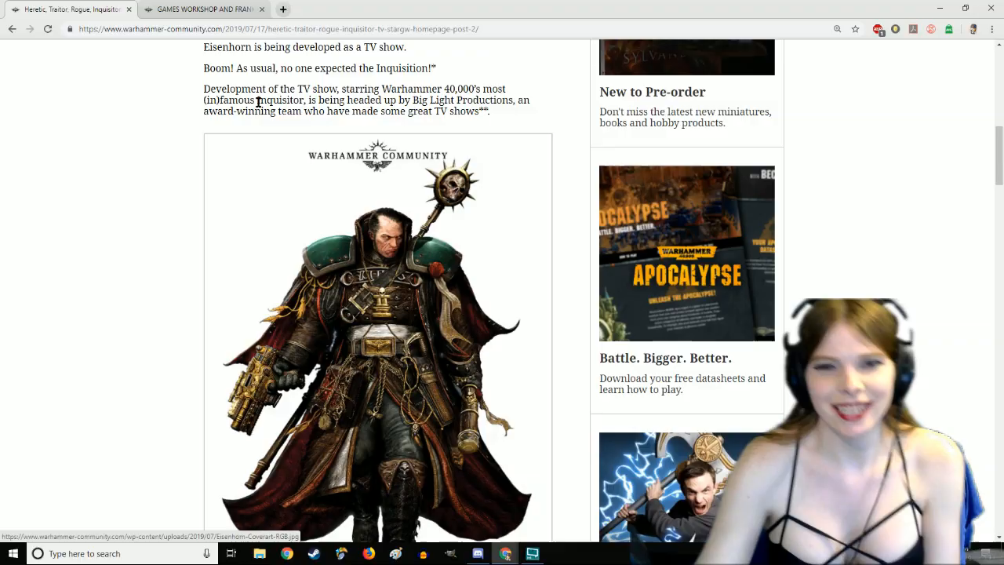
# Step: Switch to the Games Workshop press release and scroll to its first body paragraphs below the headline
pyautogui.click(204, 9)
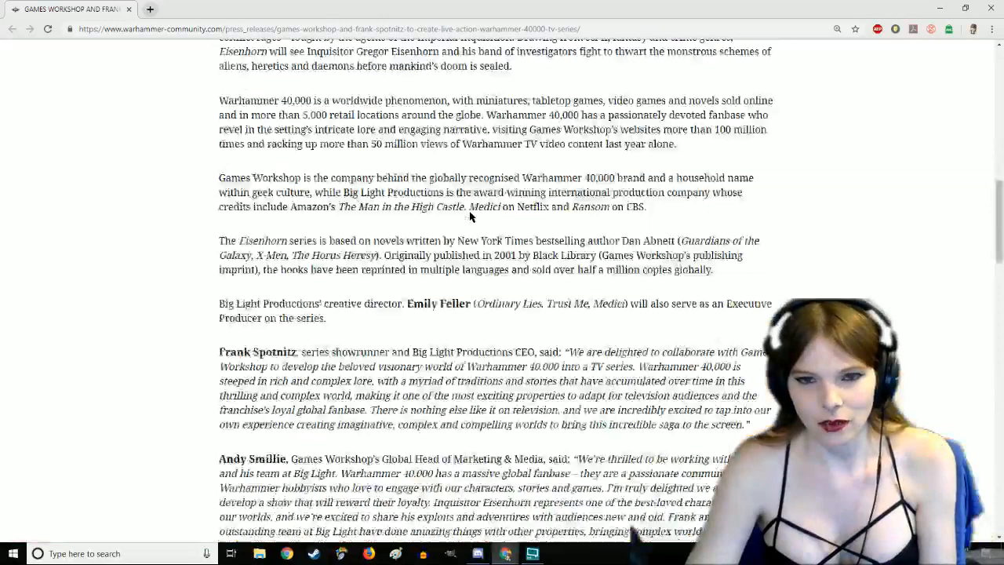
pyautogui.scroll(3)
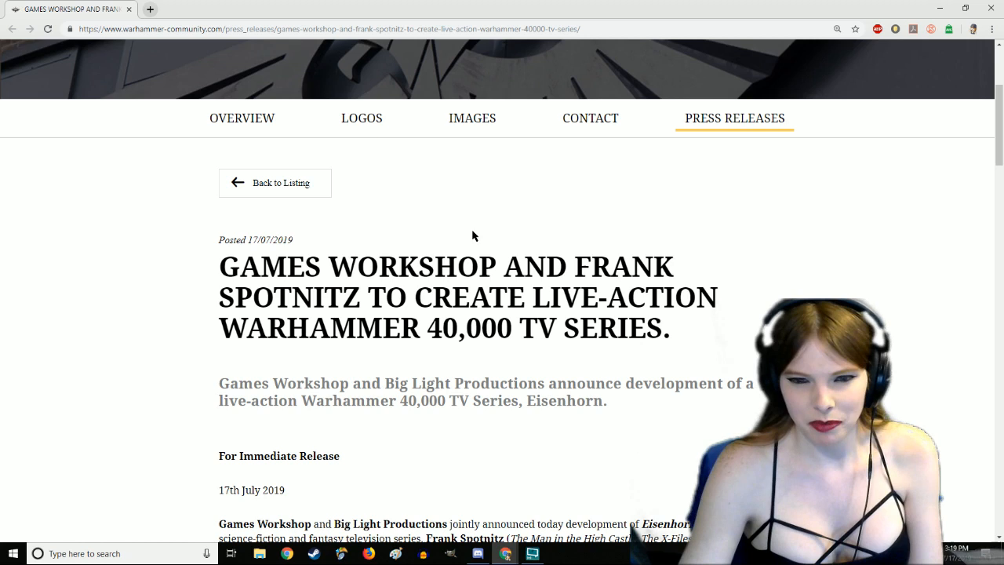
pyautogui.moveTo(440, 232)
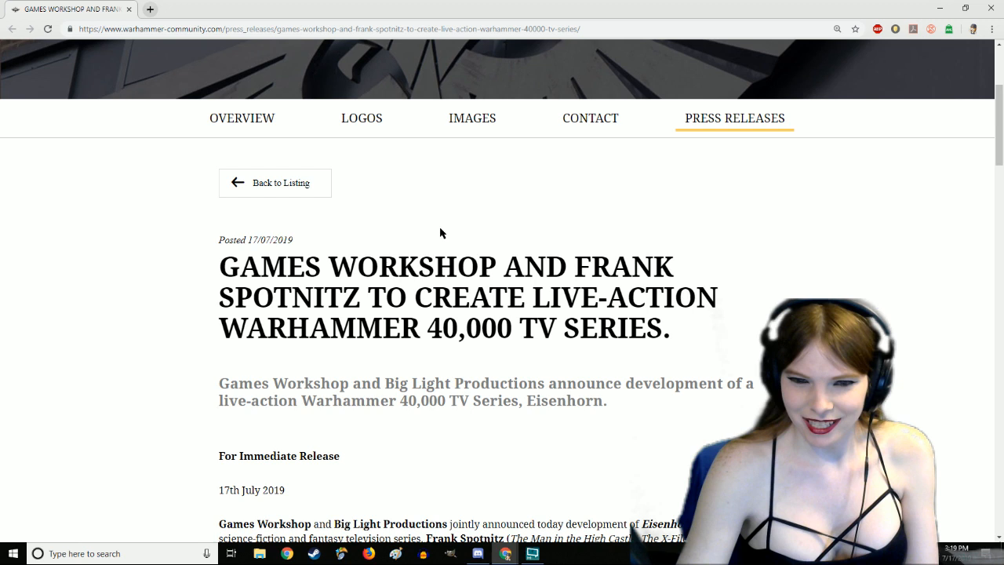
pyautogui.doubleClick(289, 298)
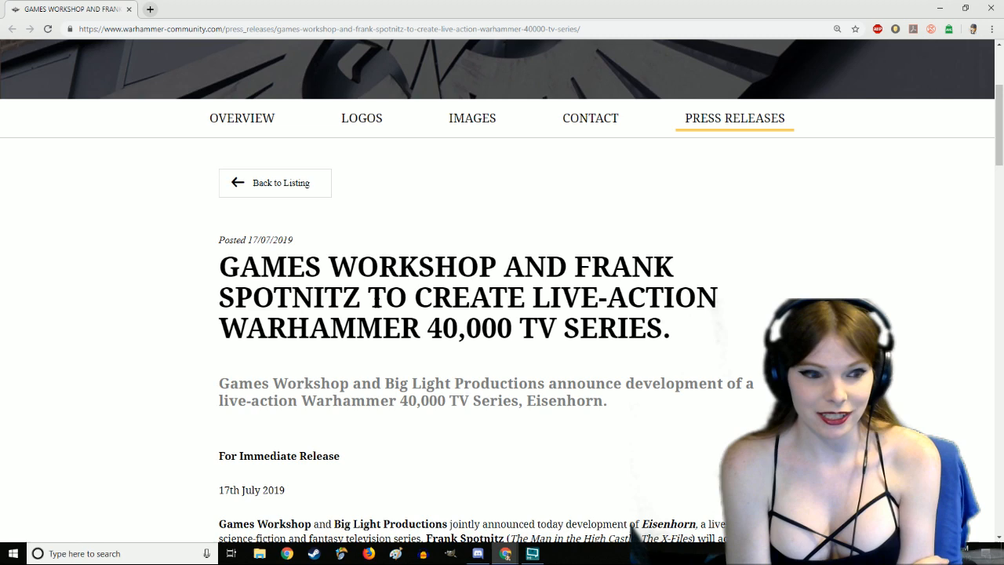
pyautogui.scroll(-3)
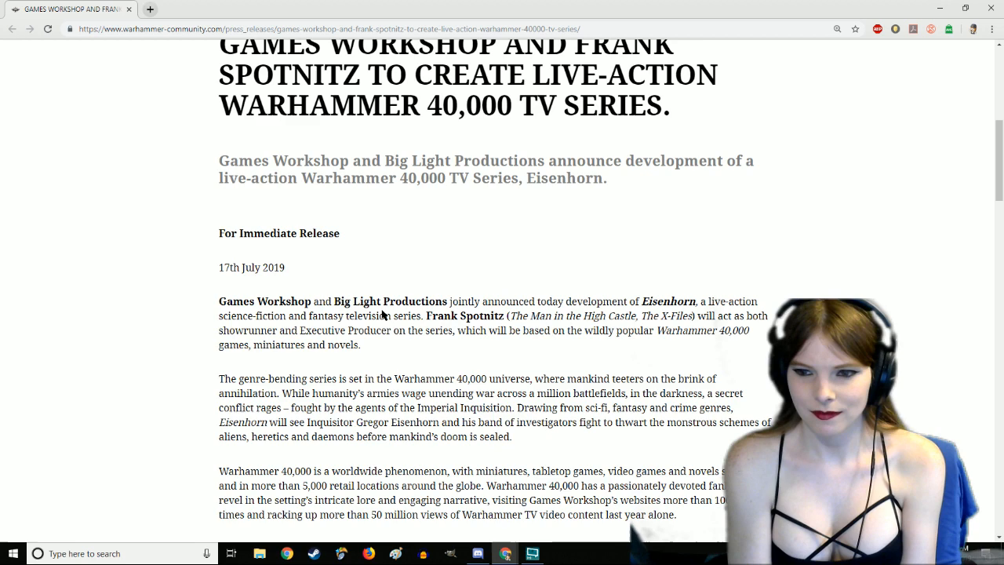
# Step: Scroll from 'For Immediate Release' down to the Warhammer 40,000 phenomenon and Games Workshop paragraphs
pyautogui.scroll(-3)
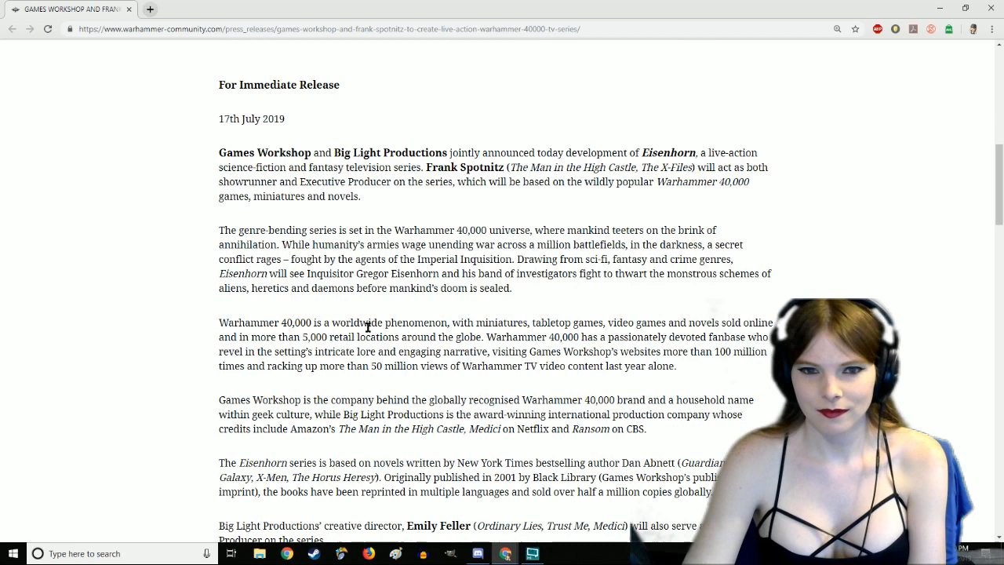
pyautogui.moveTo(356, 317)
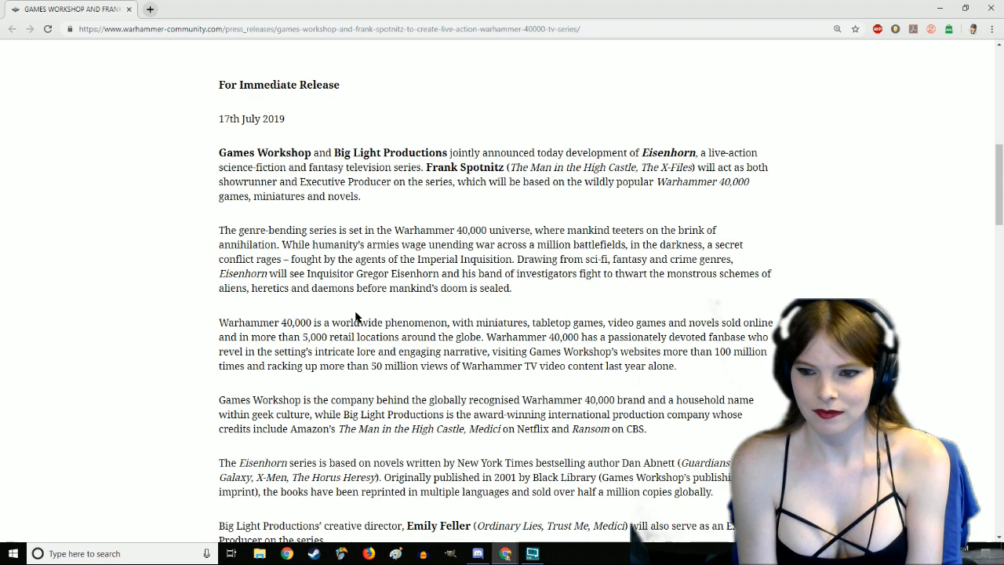
# Step: Scroll to Emily Feller's executive producer mention and the Frank Spotnitz and Andy Smillie quotes
pyautogui.scroll(-3)
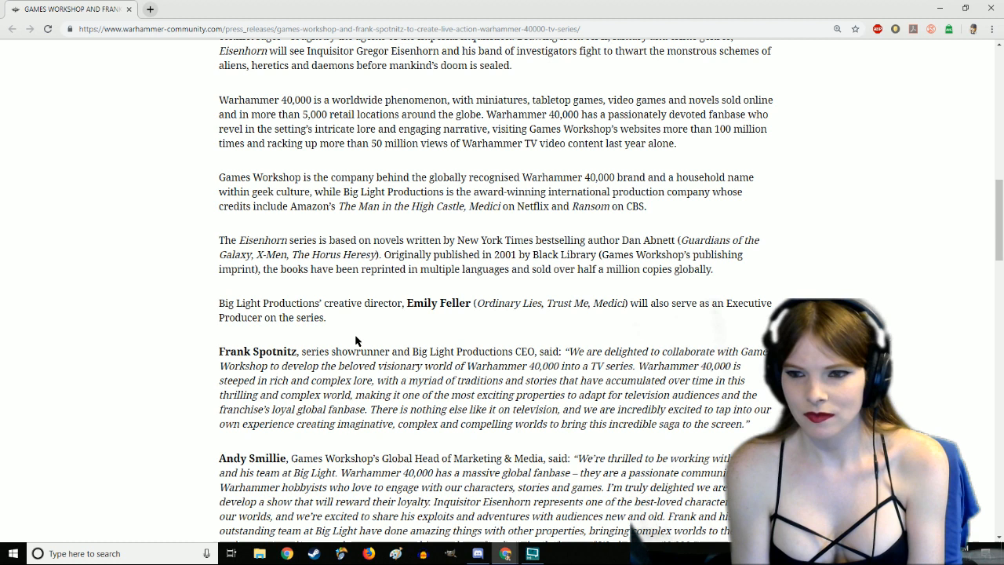
pyautogui.moveTo(462, 298)
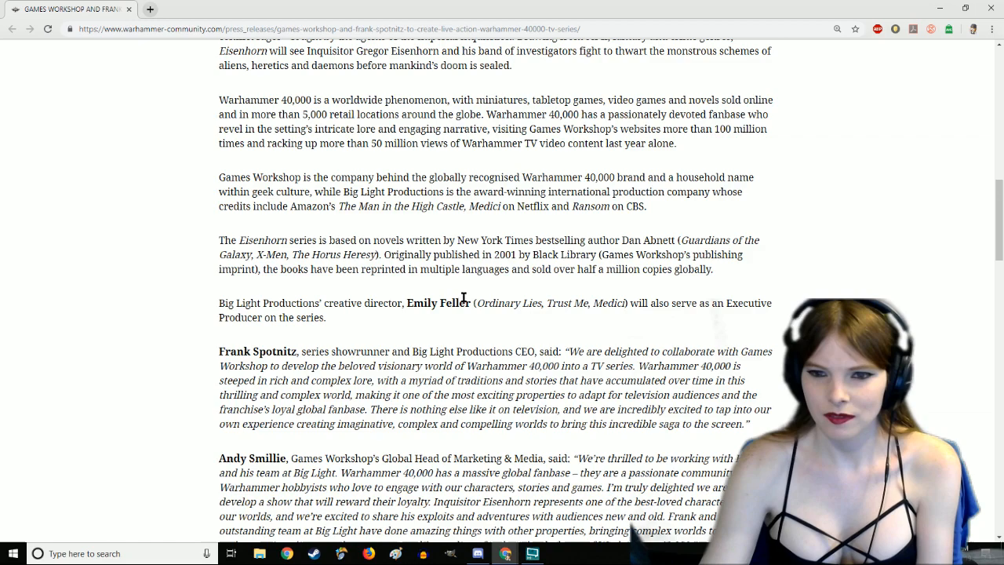
# Step: Scroll to Dan Abnett's statement and the ENDS marker with the further-information contact line
pyautogui.scroll(-3)
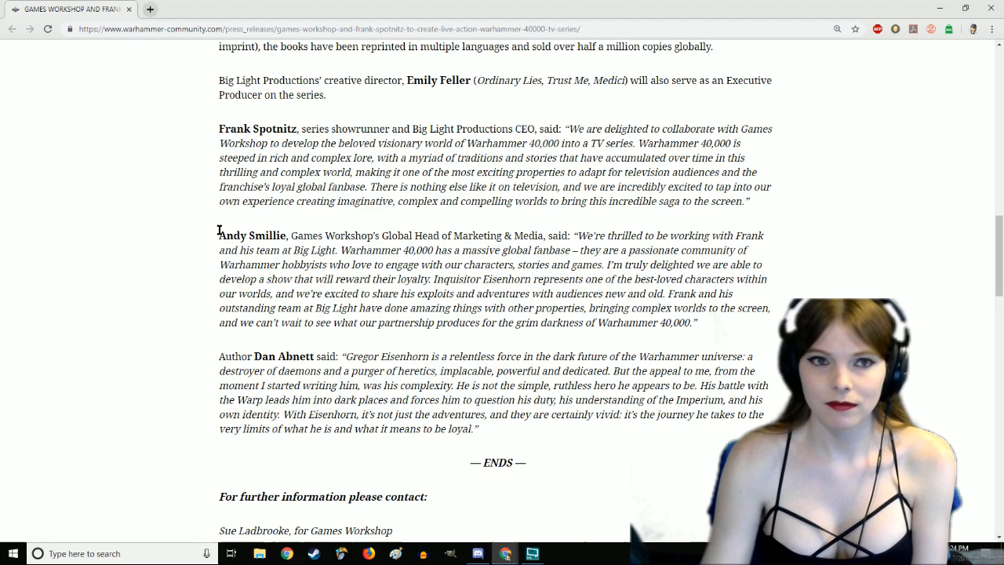
# Step: Scroll the Warhammer 40,000 news page to the tile for the Eisenhorn article
pyautogui.scroll(3)
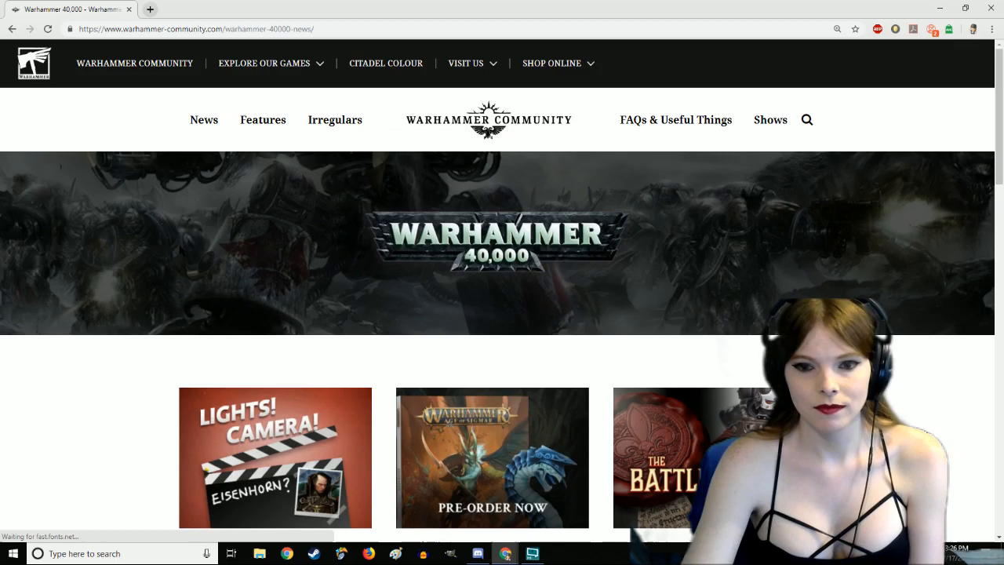
# Step: Read the 'Heretic, Traitor, Rogue, Inquisitor… TV Star?' opening paragraphs down to the Eisenhorn illustration
pyautogui.click(275, 458)
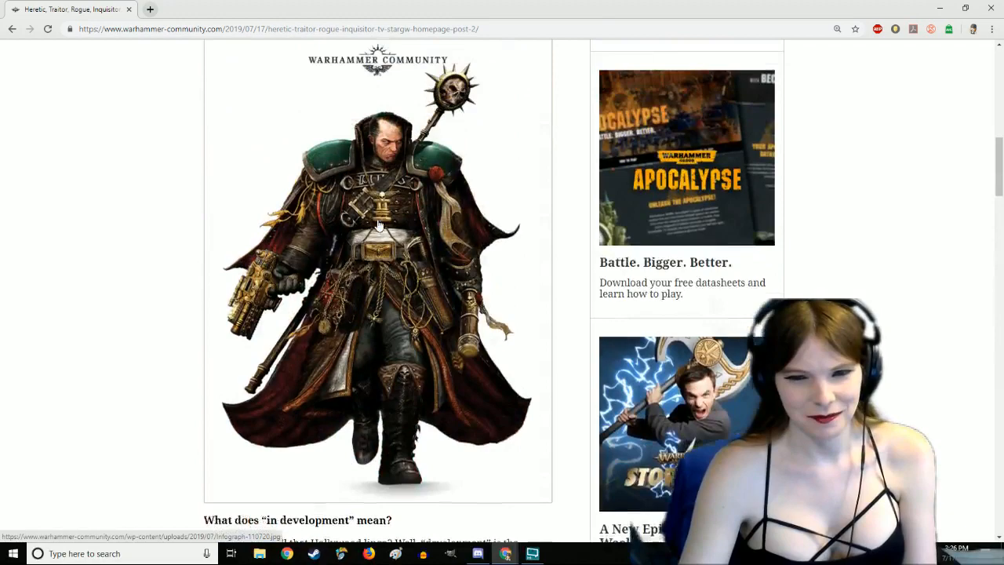
pyautogui.scroll(3)
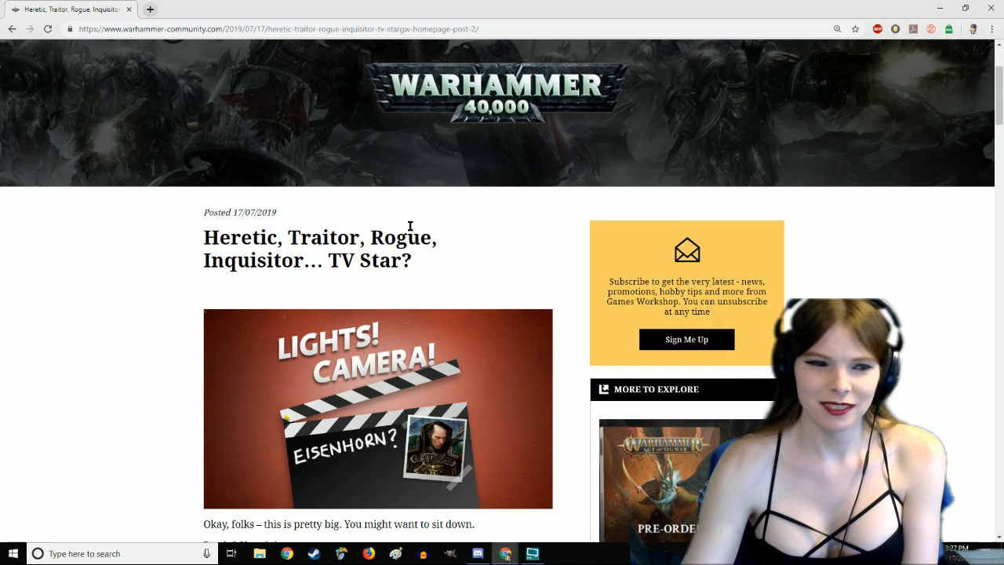
pyautogui.moveTo(122, 302)
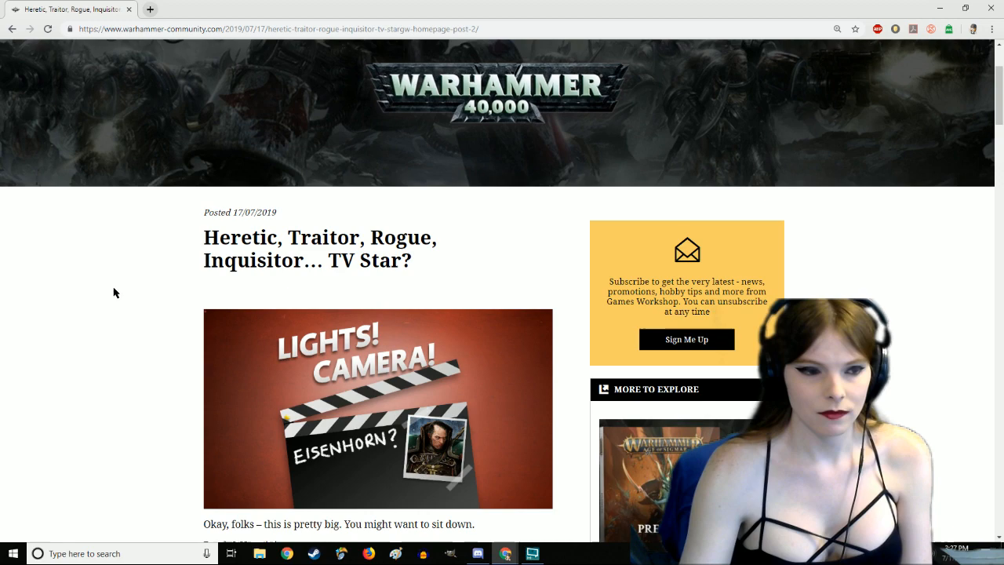
pyautogui.scroll(-3)
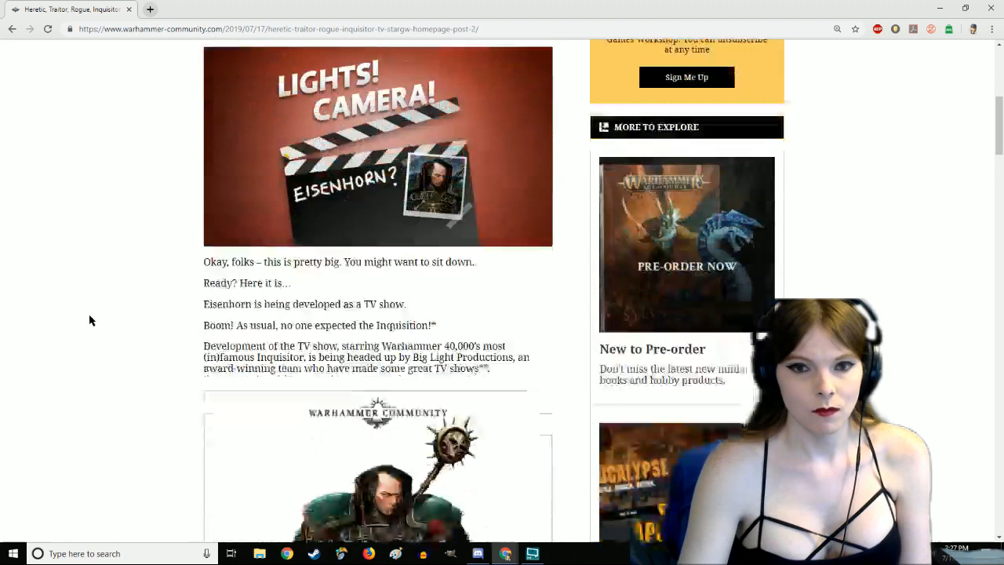
pyautogui.scroll(3)
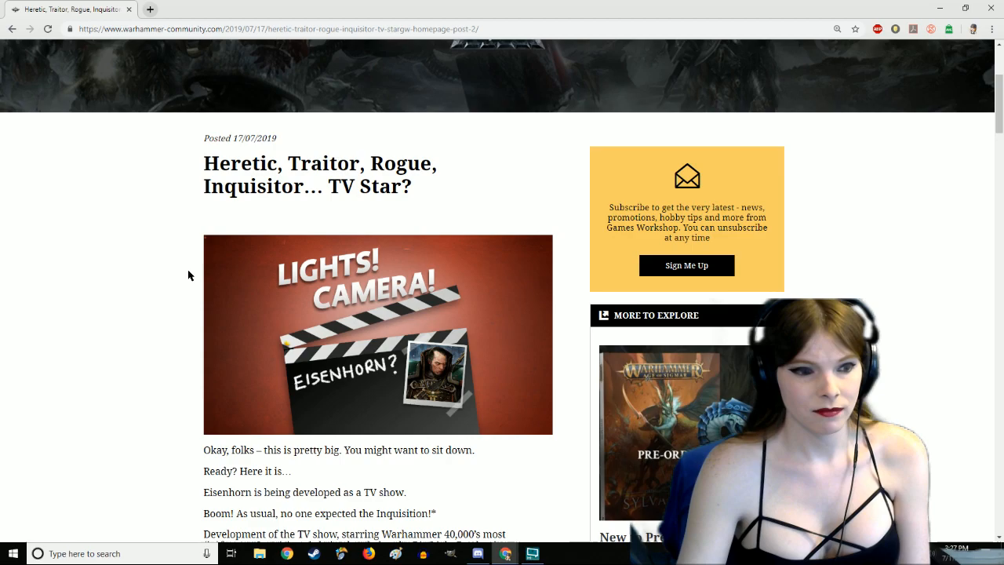
pyautogui.scroll(-3)
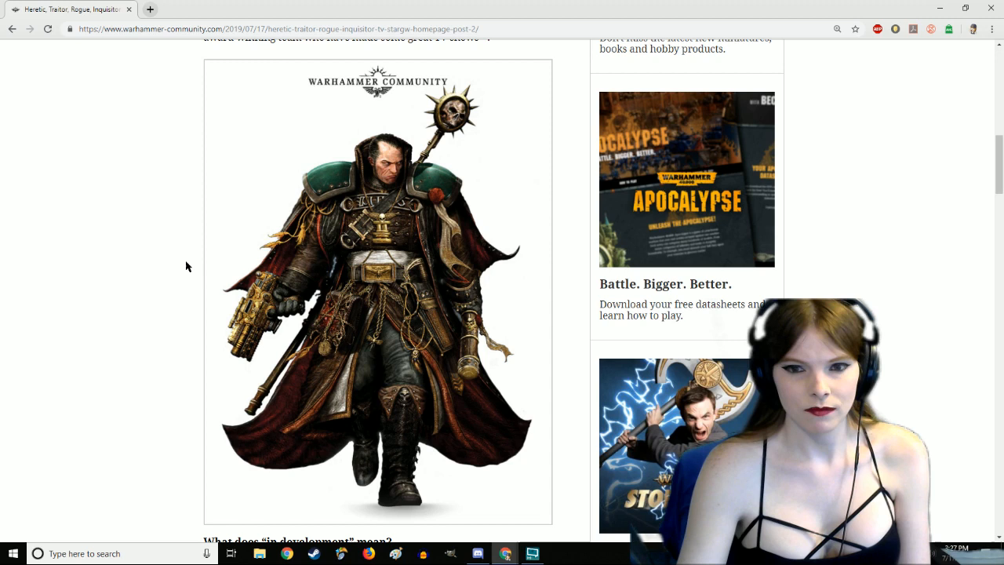